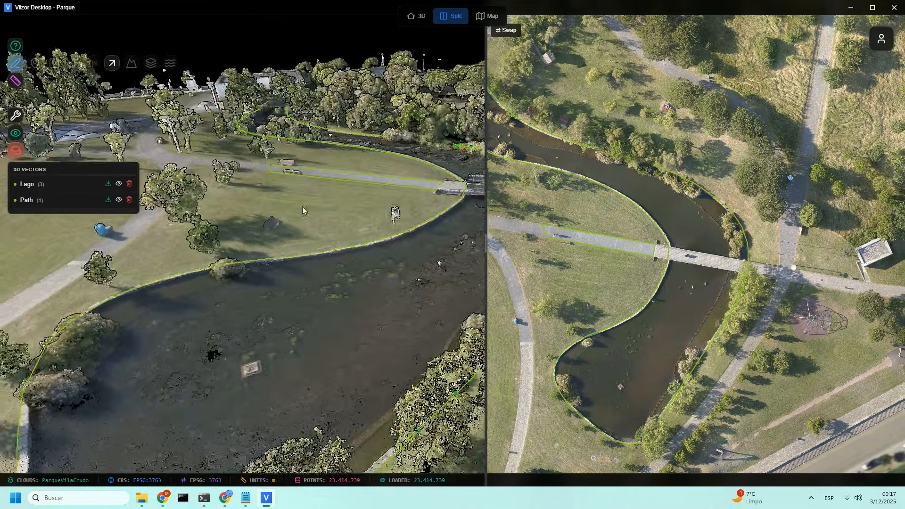
- Expand the Lago layer in the 3D Vectors panel to list Vector 1, 2 and 3
click(27, 184)
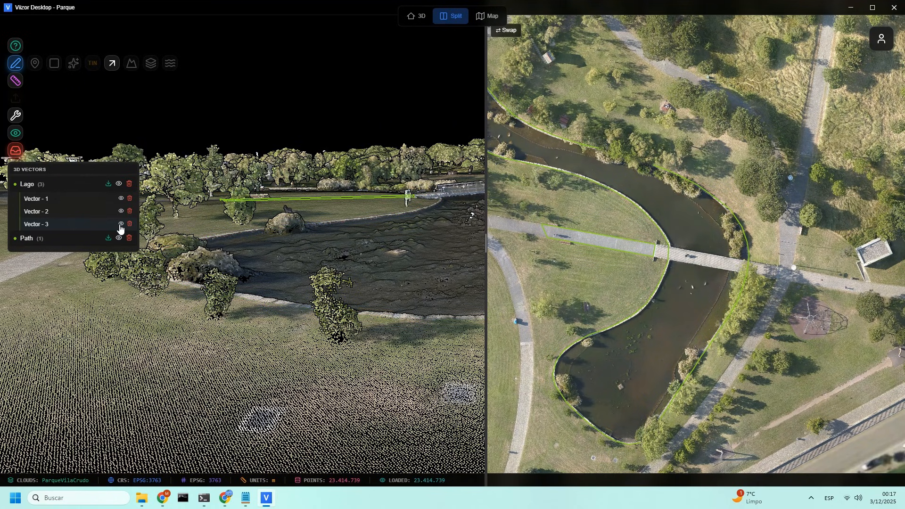
click(119, 199)
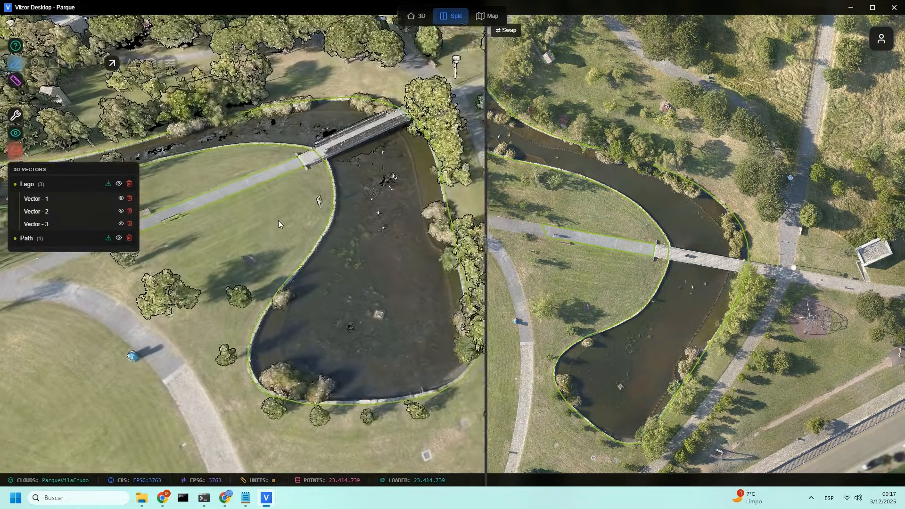
- Start a new project from My Projects and browse to the Testing Vizor folder
click(881, 38)
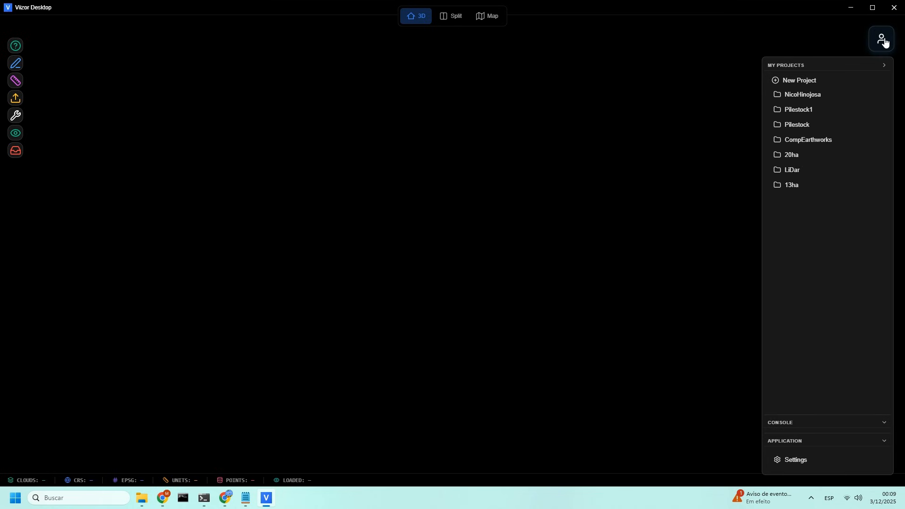
click(798, 80)
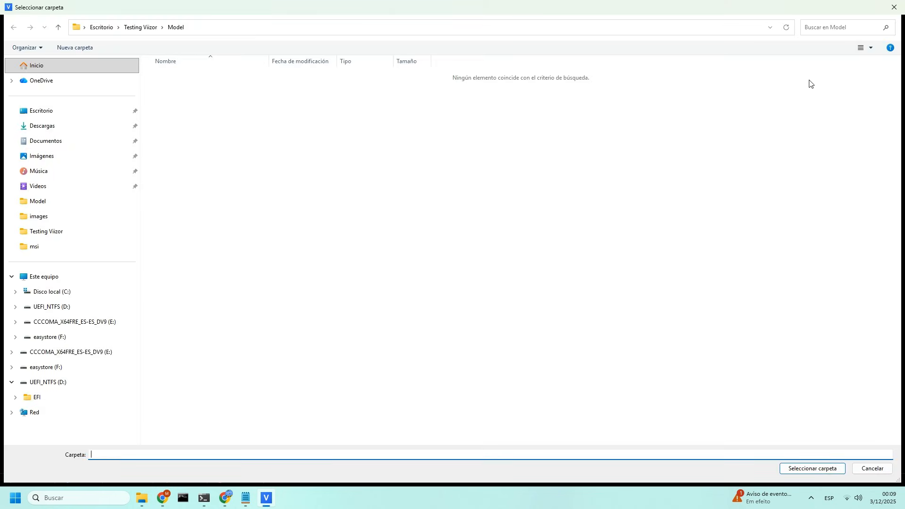
click(139, 27)
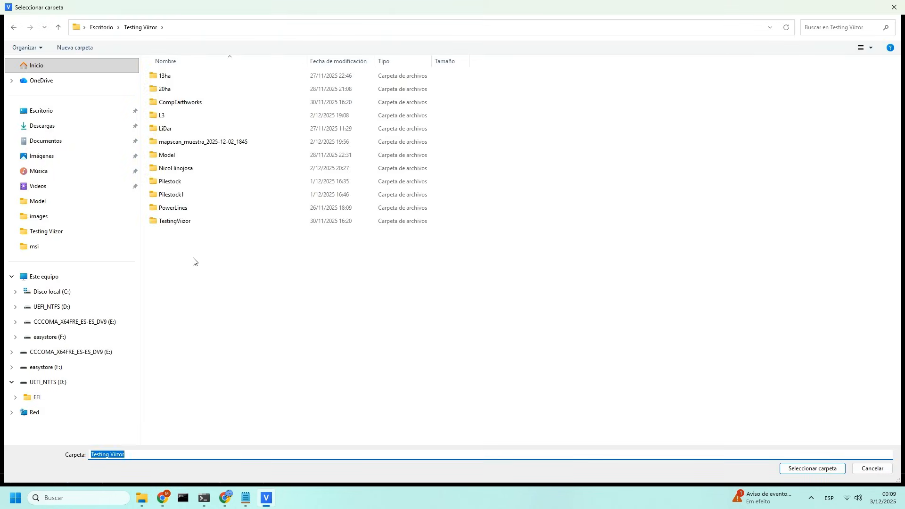
- Create a new Parque folder there and select it as the project folder
right_click(194, 261)
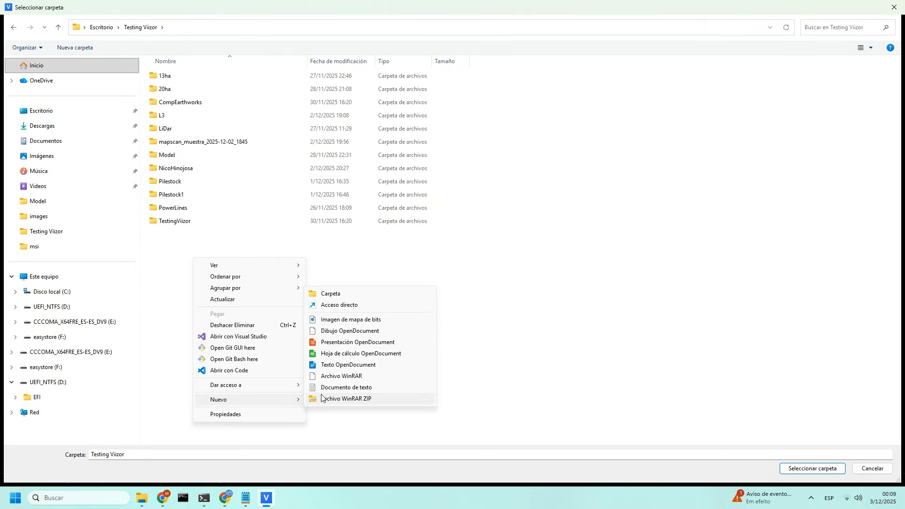
click(330, 293)
text(Parque)
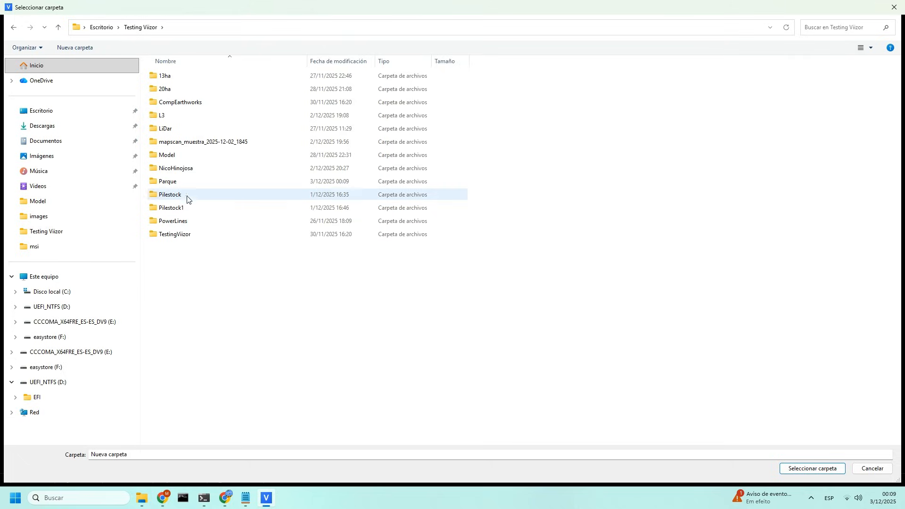
click(168, 181)
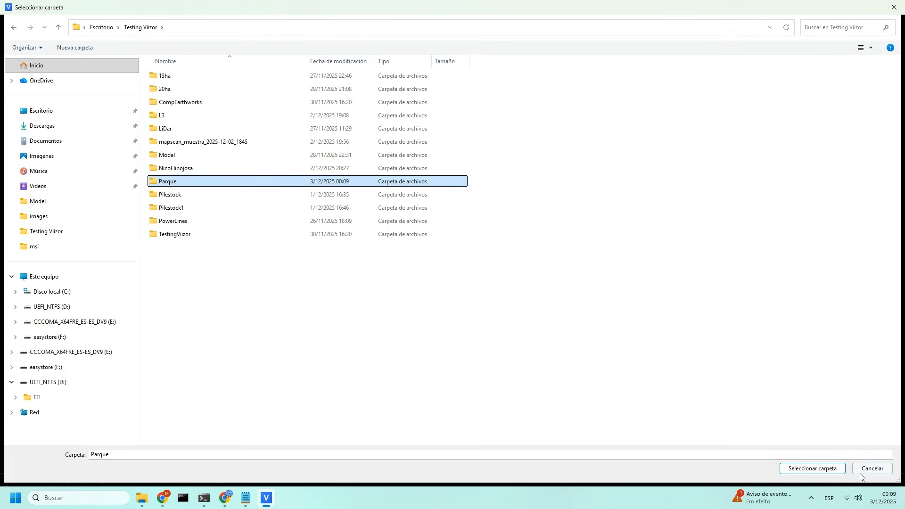
click(811, 469)
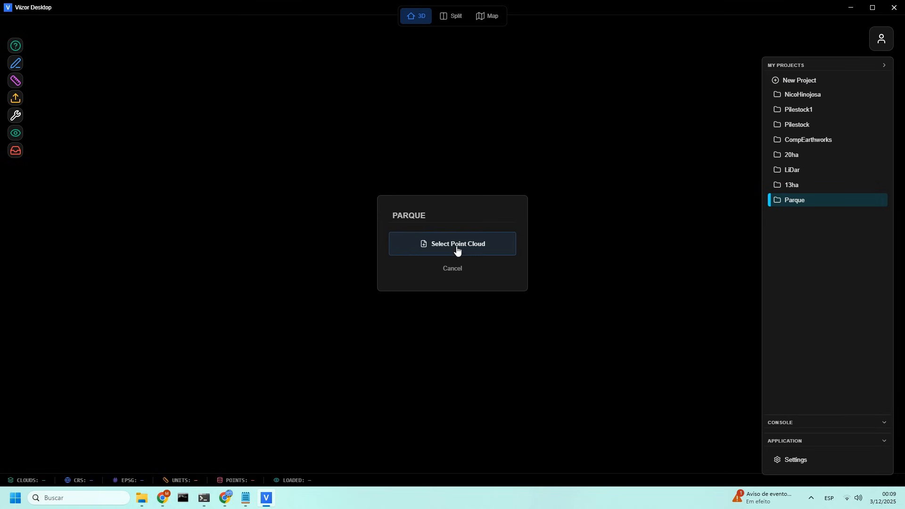
- Load ParqueVilaCrudo.laz from Testing Vizor as the project's point cloud
click(452, 243)
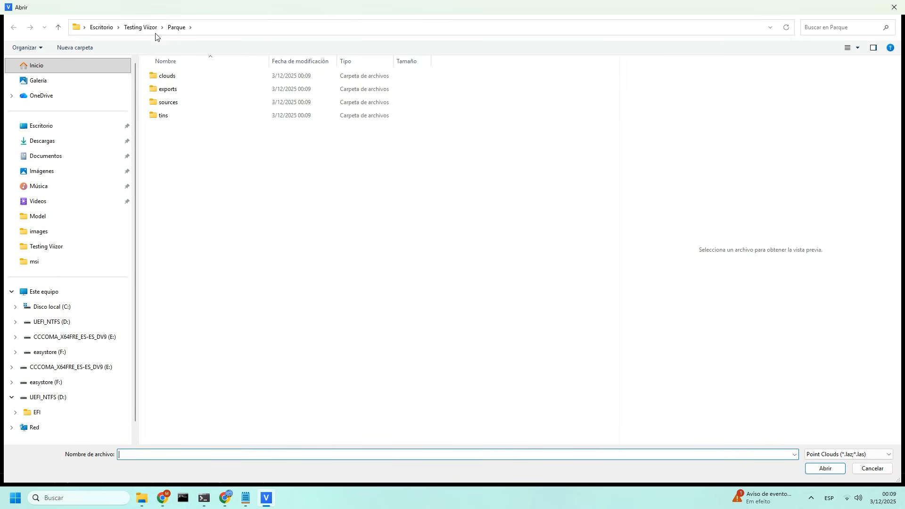
click(184, 379)
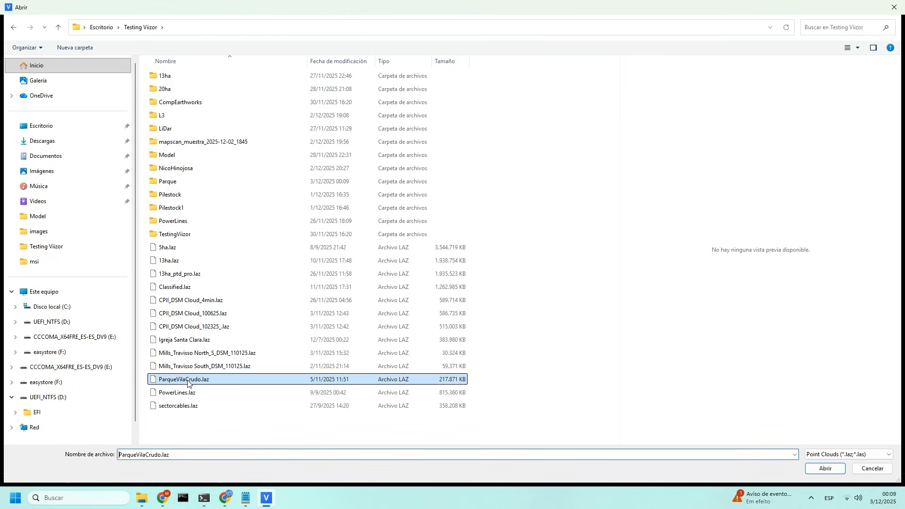
click(824, 468)
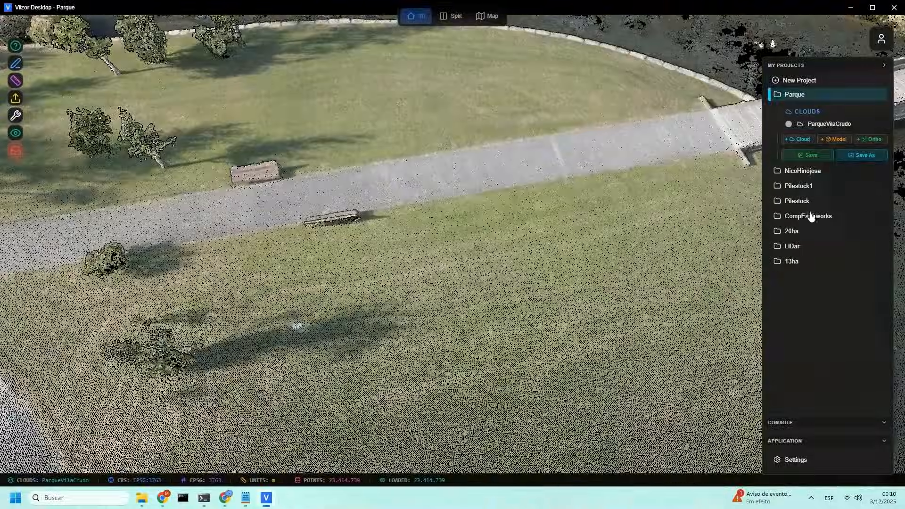
- Switch to CompEarthworks and back to Parque, then save the project and accept the confirmation
click(807, 216)
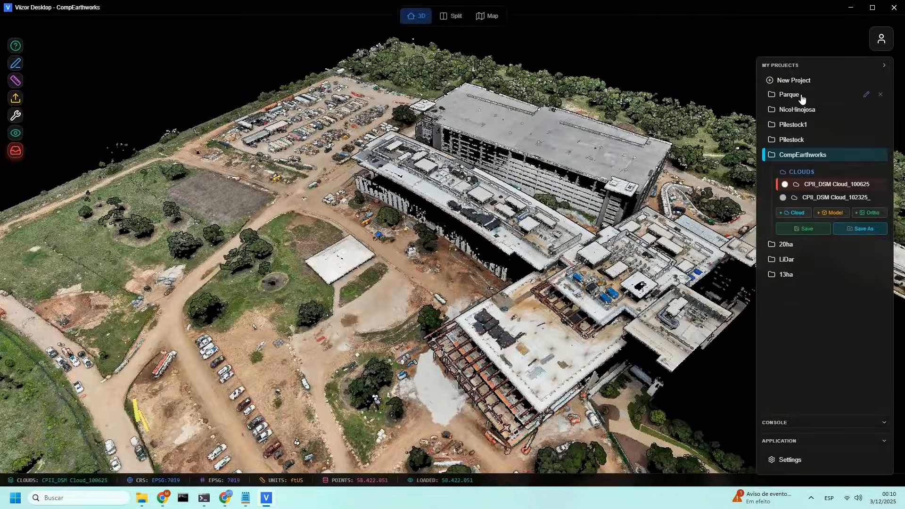
click(787, 94)
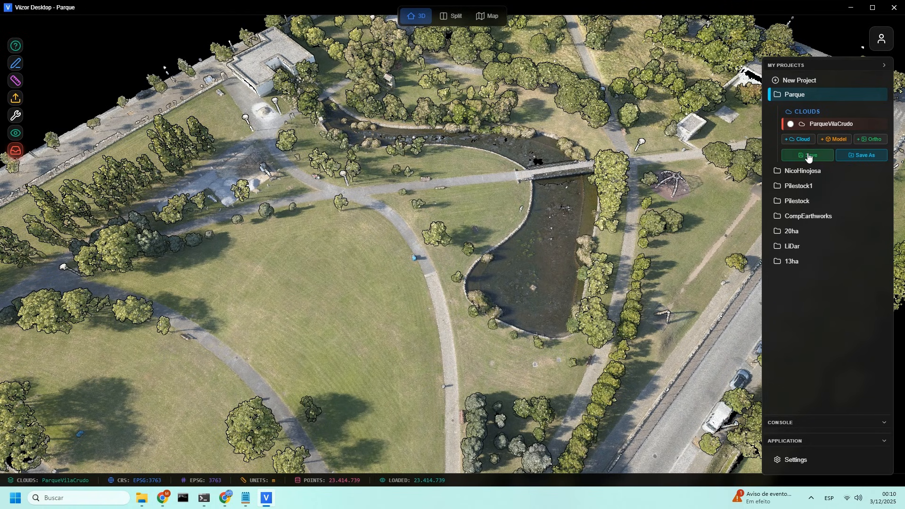
click(805, 155)
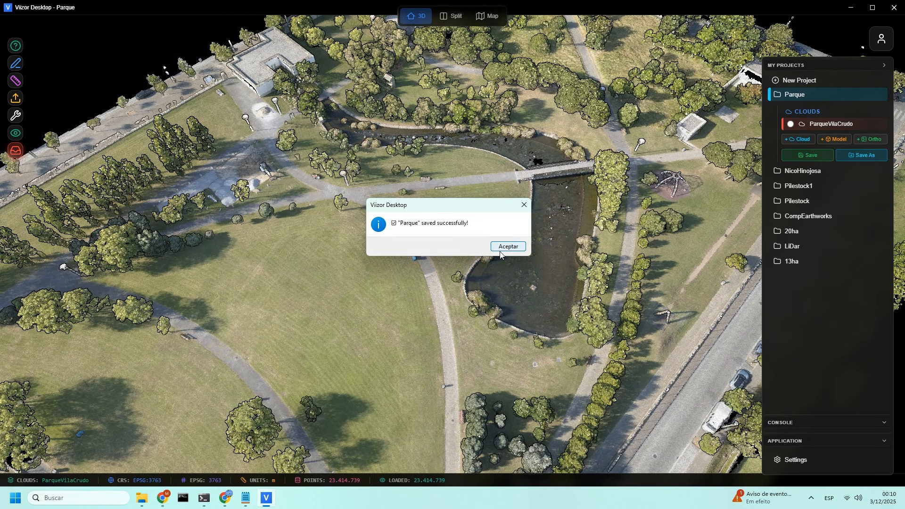
click(507, 246)
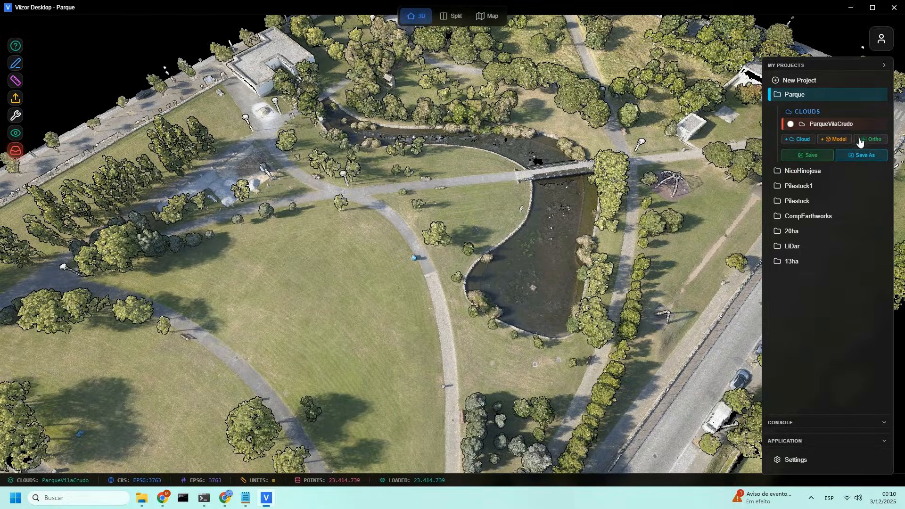
- Add the ParqueVila.tif GeoTIFF as the project's orthophoto
click(871, 140)
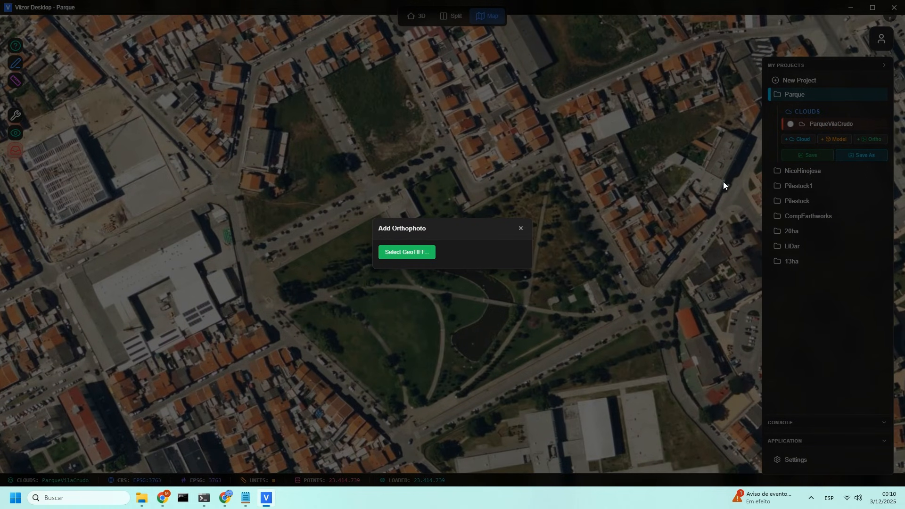
mouse_move(410, 255)
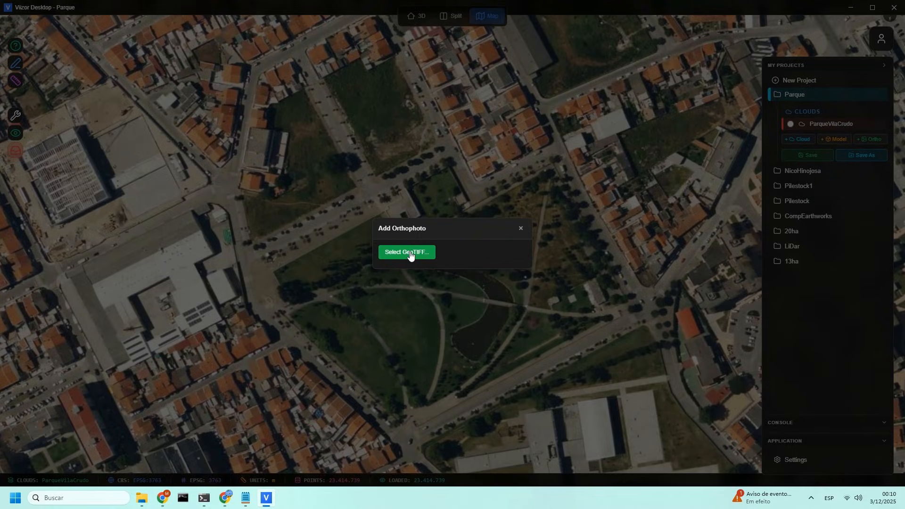
click(406, 253)
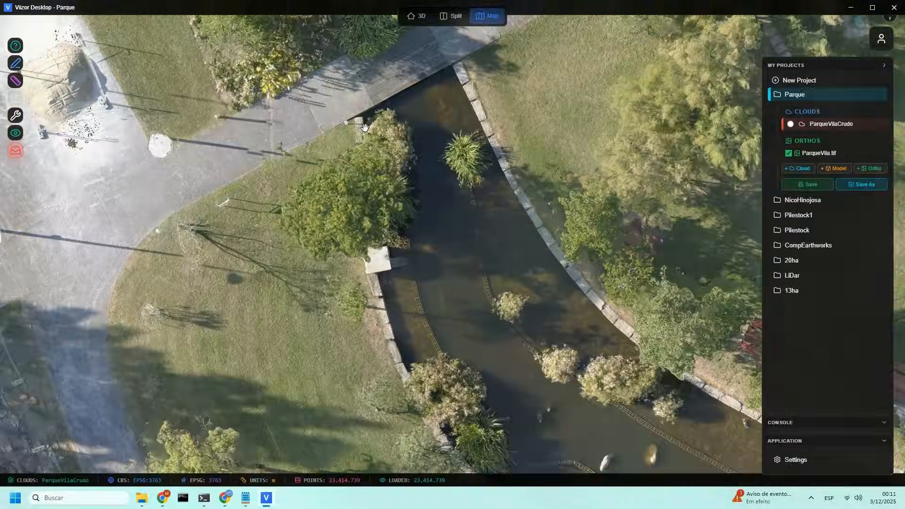
- Pan the map view along the stream to its bend
drag(363, 127, 490, 199)
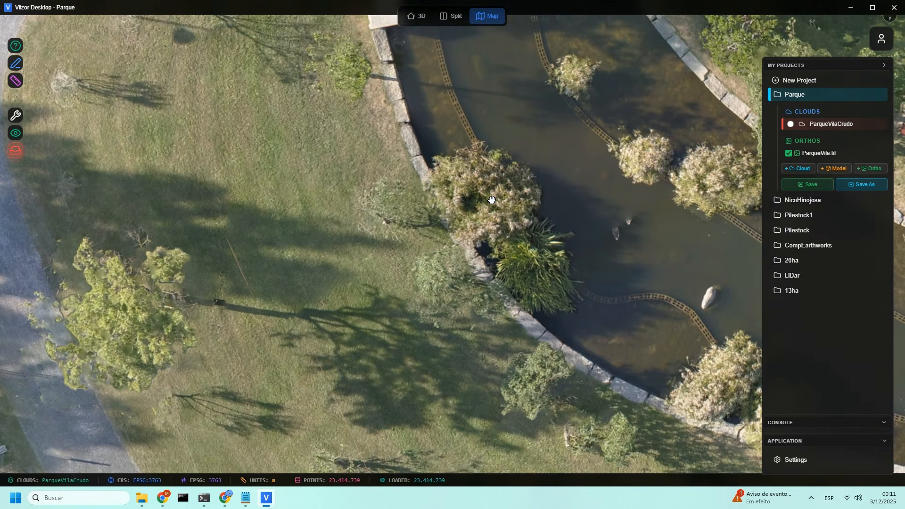
drag(492, 200, 420, 291)
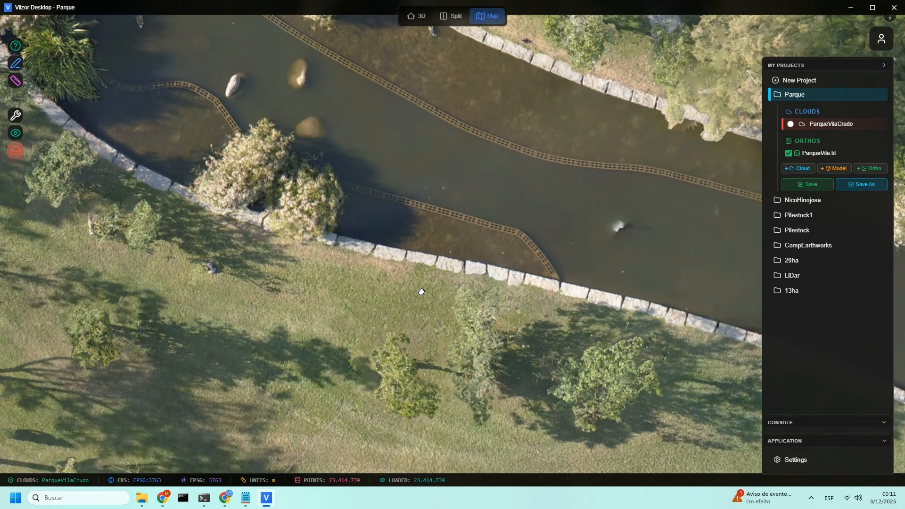
drag(421, 291, 391, 289)
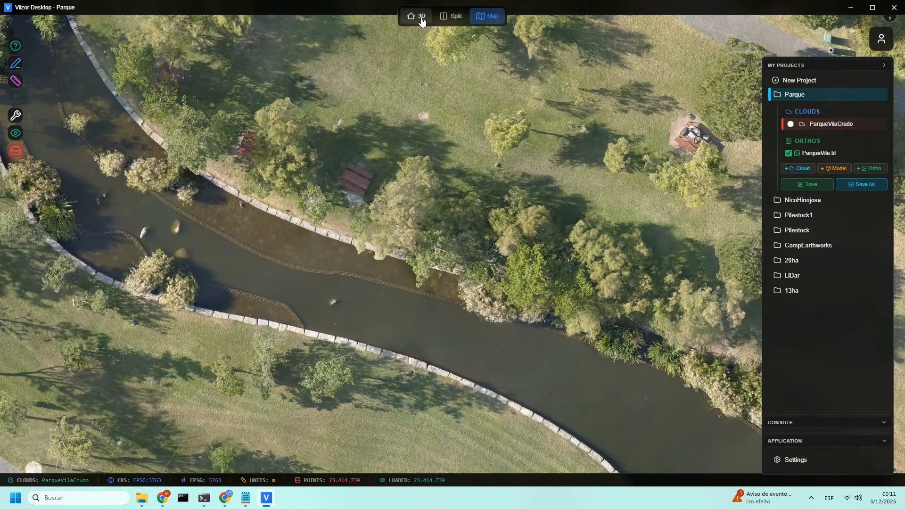
- Show the 3D cloud and map in Split view and hide the projects panel
click(421, 16)
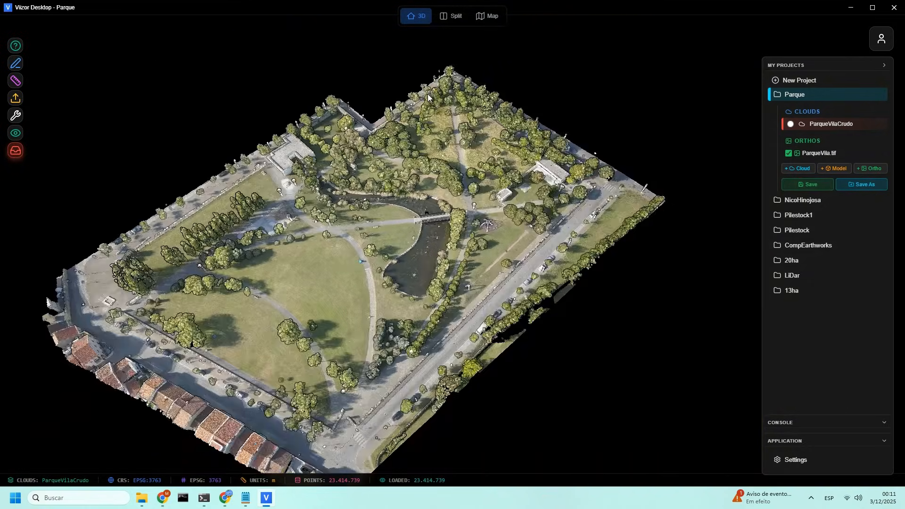
click(450, 16)
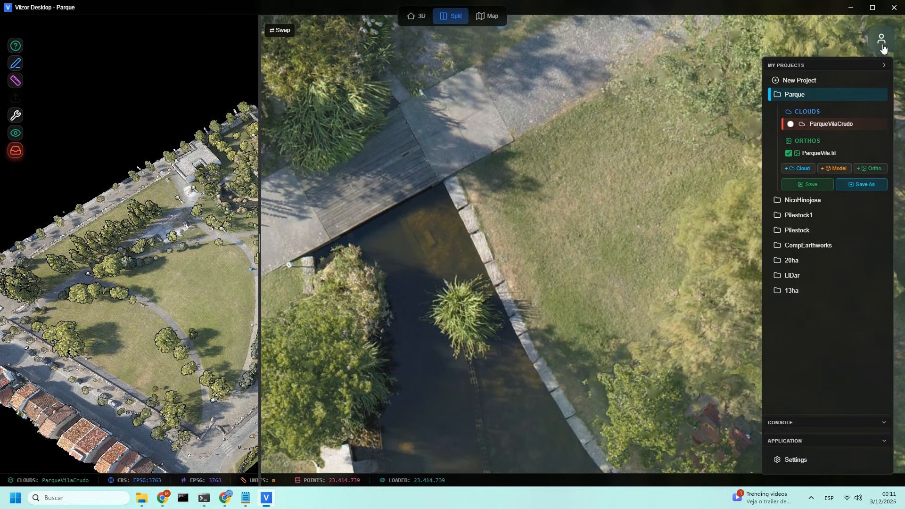
click(881, 38)
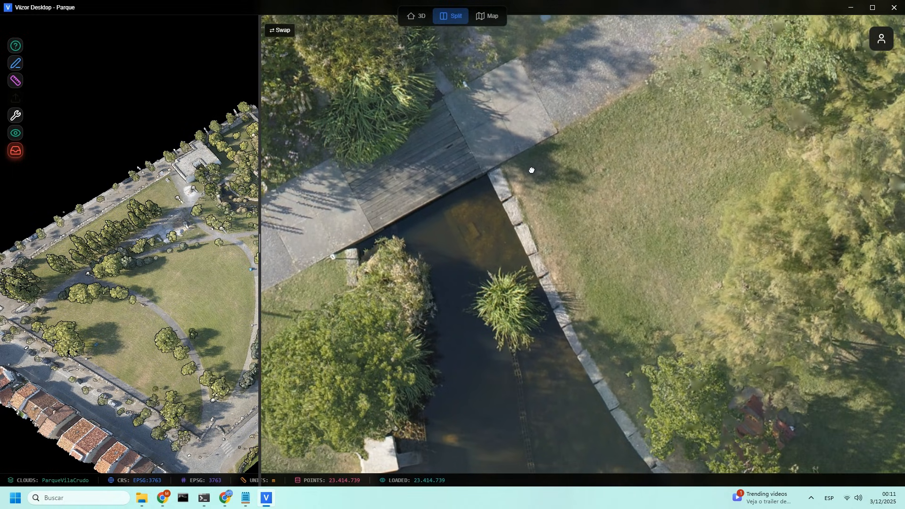
click(881, 39)
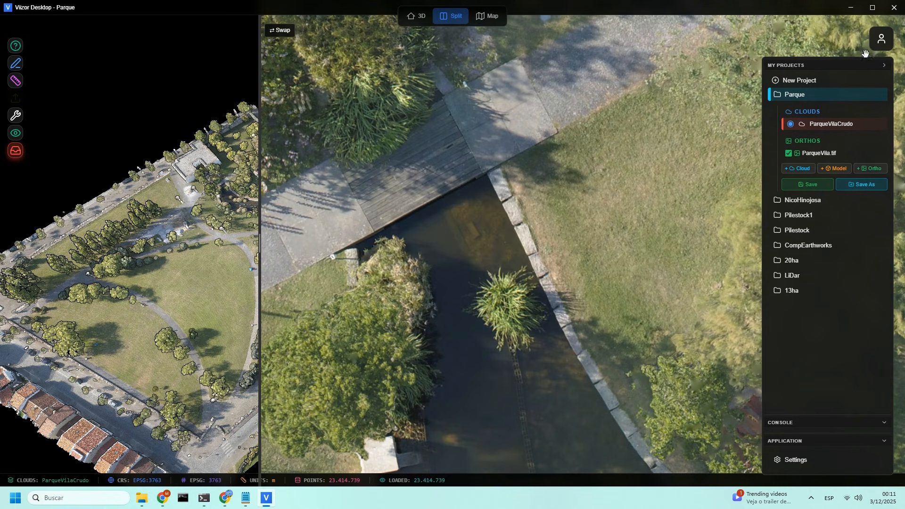
click(880, 39)
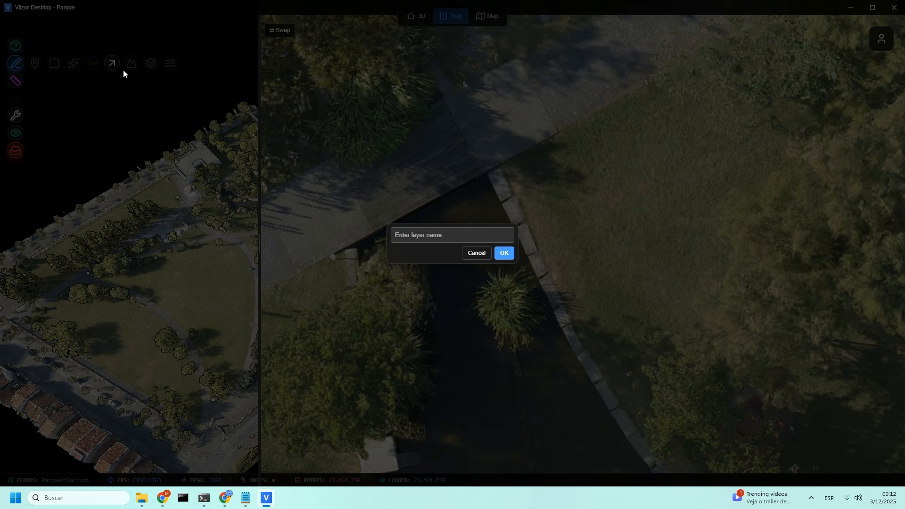
- Name the new layer 'Lago', trace the pond edge and store the line in that layer
text(Lago)
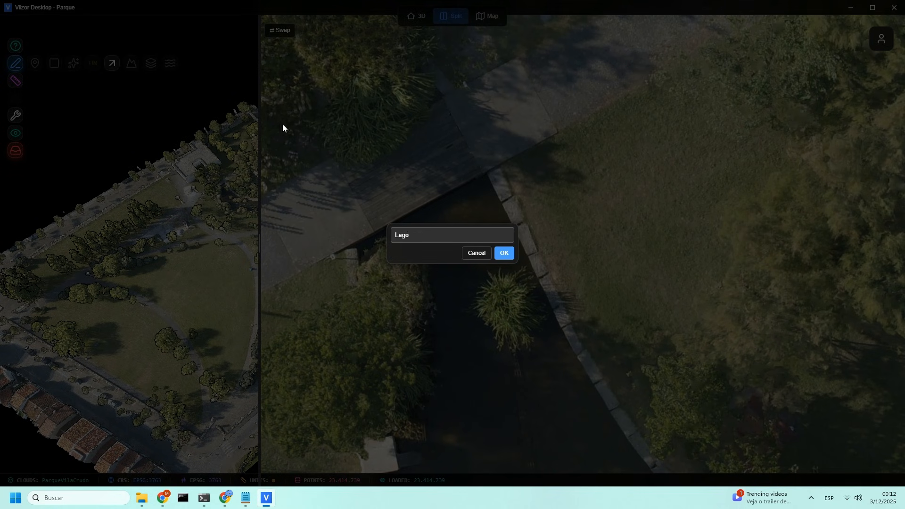
click(502, 253)
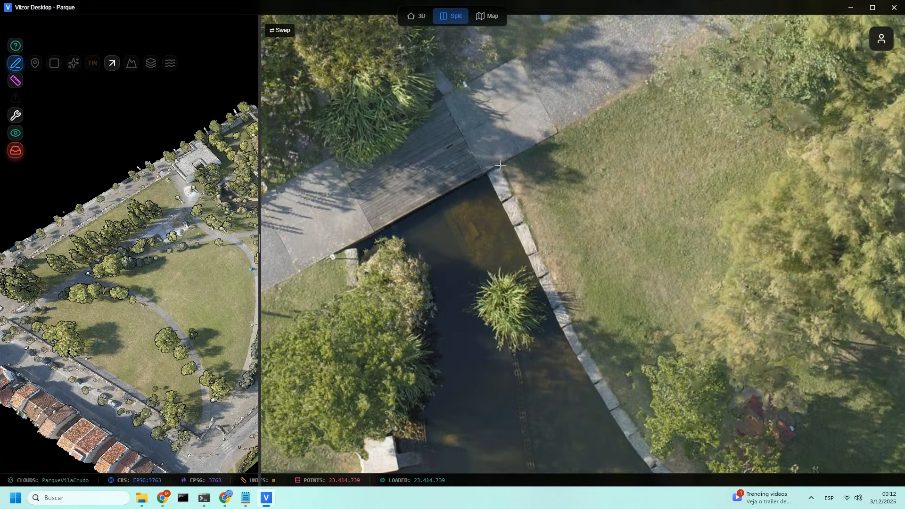
drag(500, 164, 579, 337)
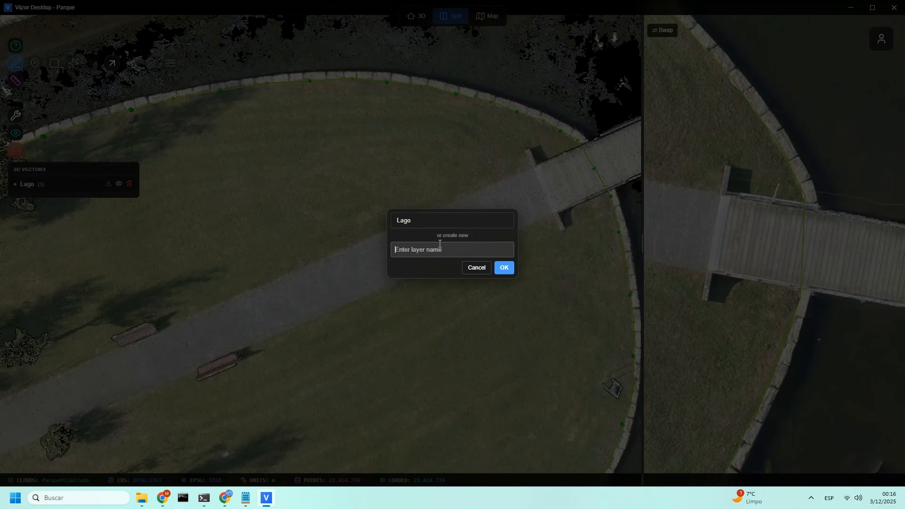
click(503, 266)
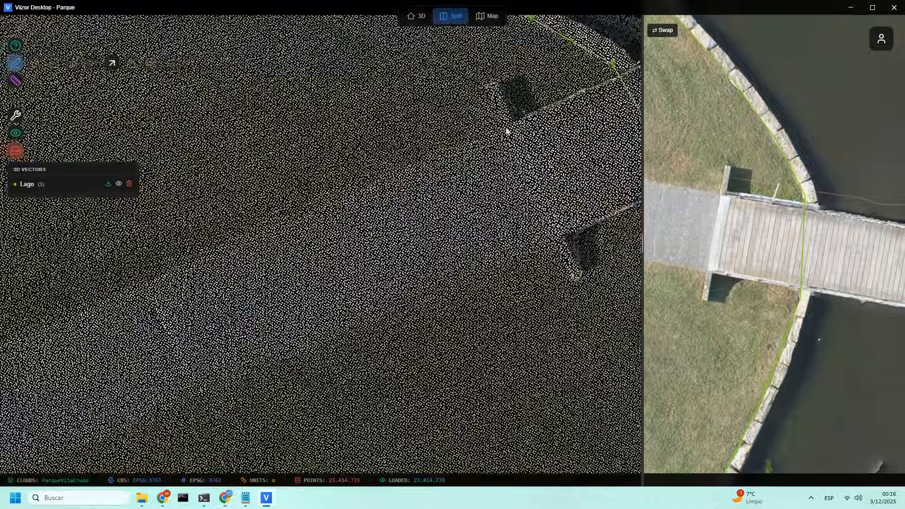